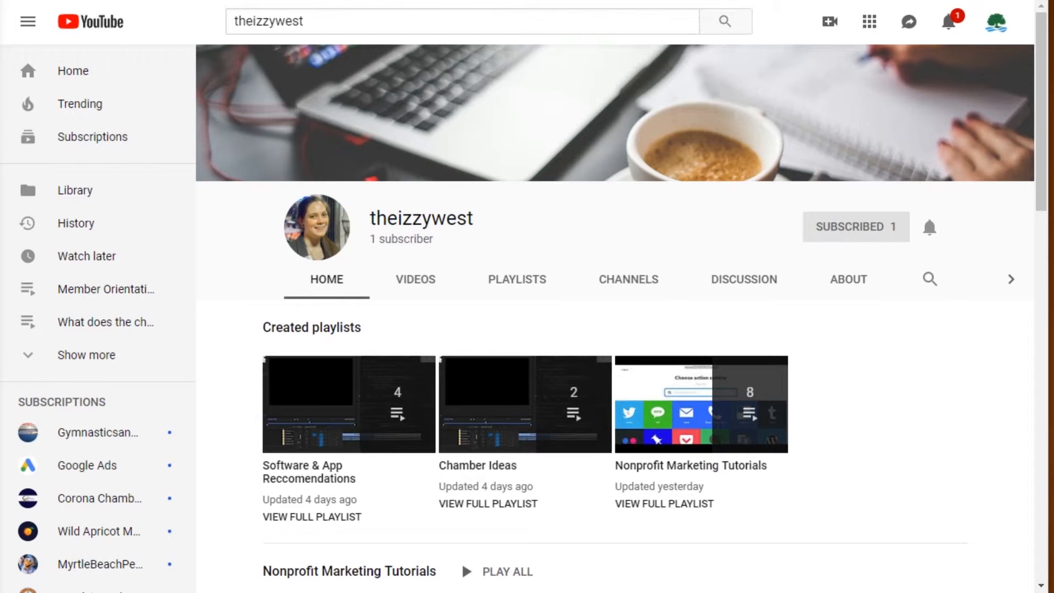
- Go to the Little River Chamber of Commerce channel and scroll through its home page
left_click(998, 21)
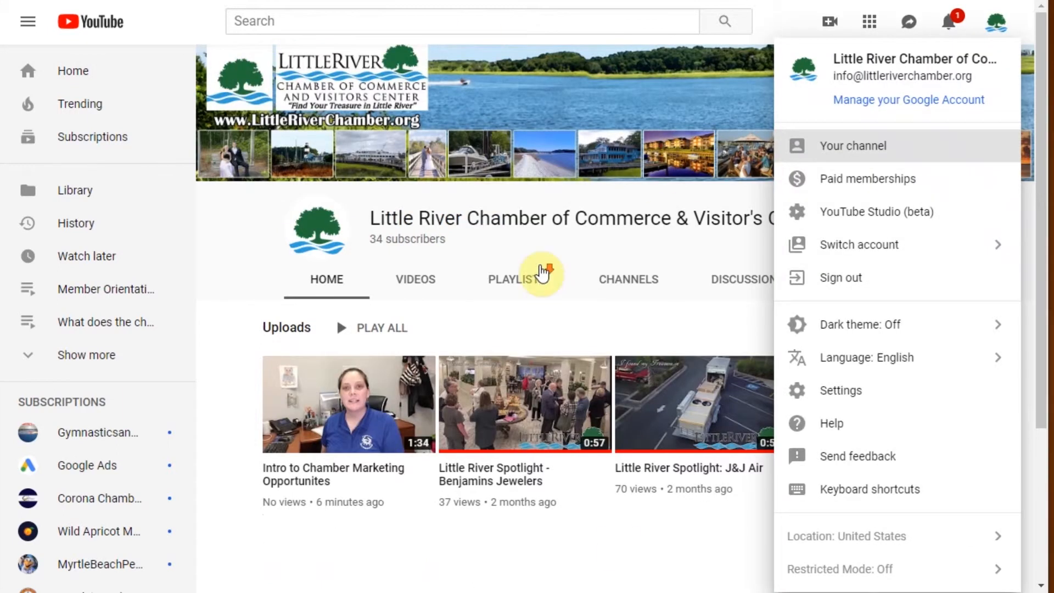
mouse_move(874, 414)
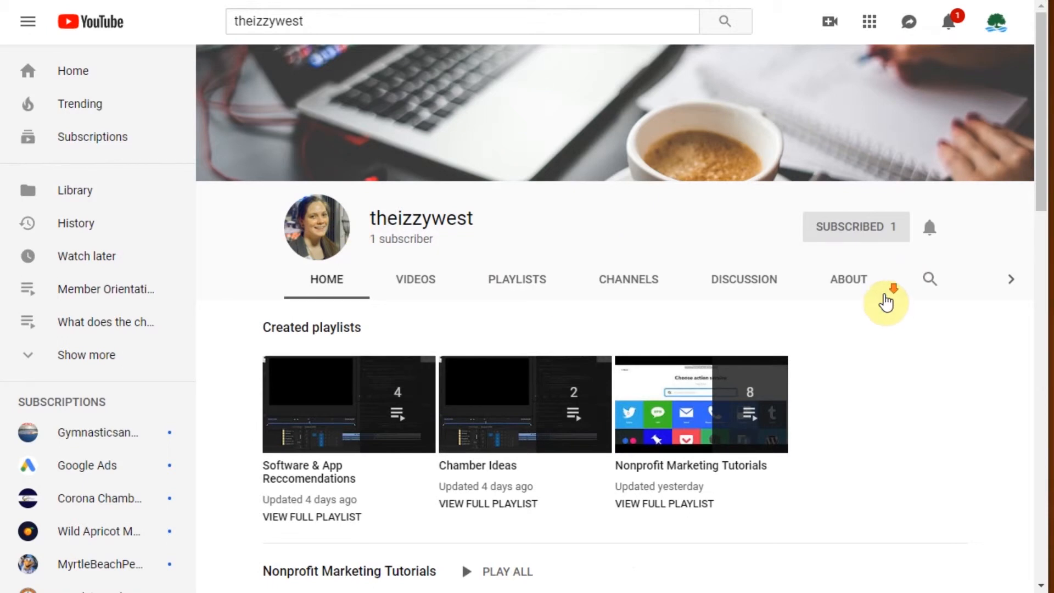
scroll("down", 3)
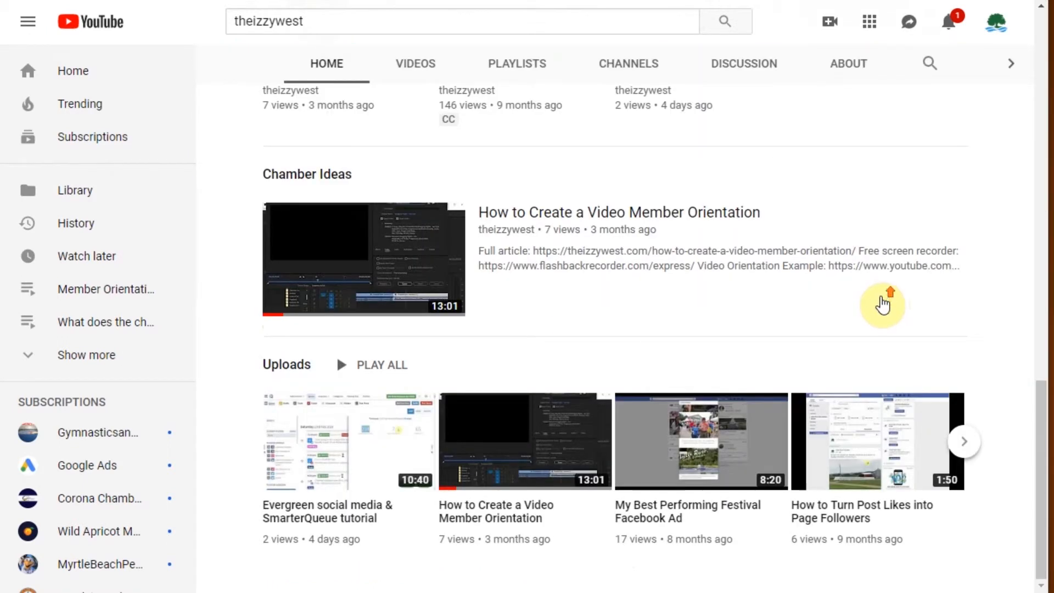
scroll("up", 3)
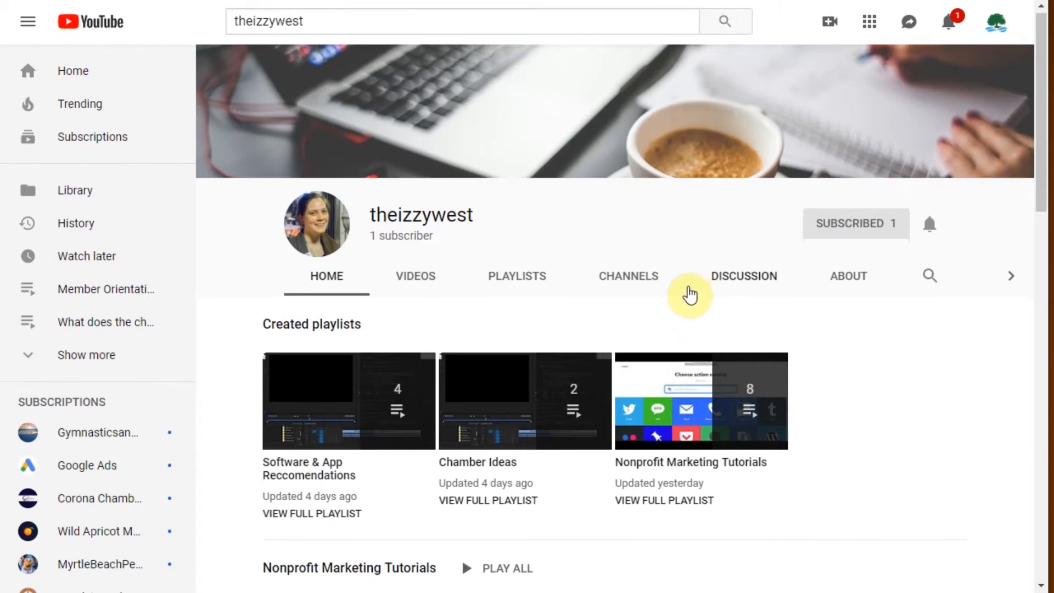
scroll("down", 3)
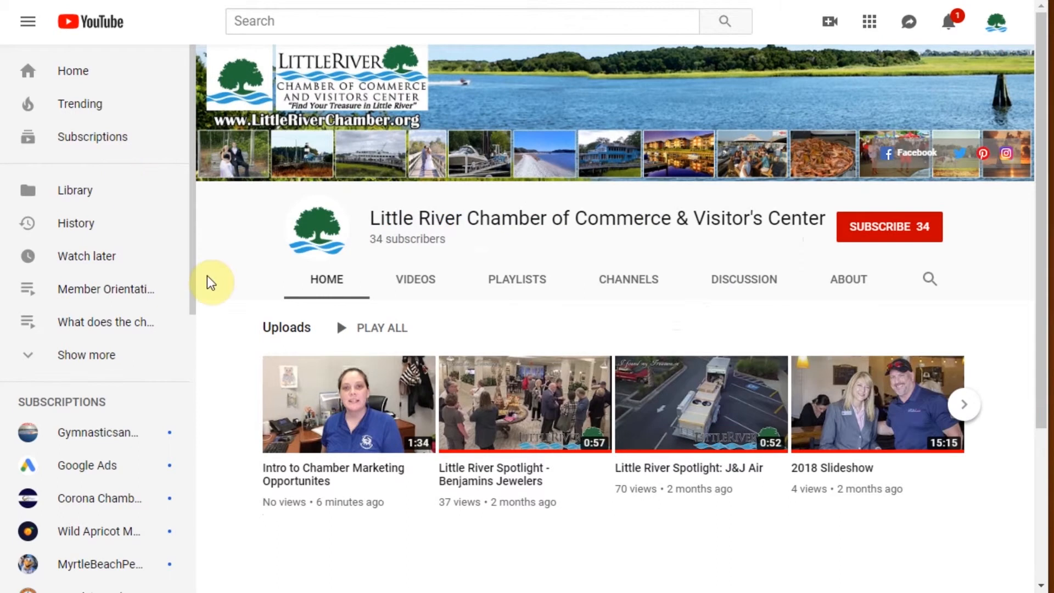
mouse_move(890, 207)
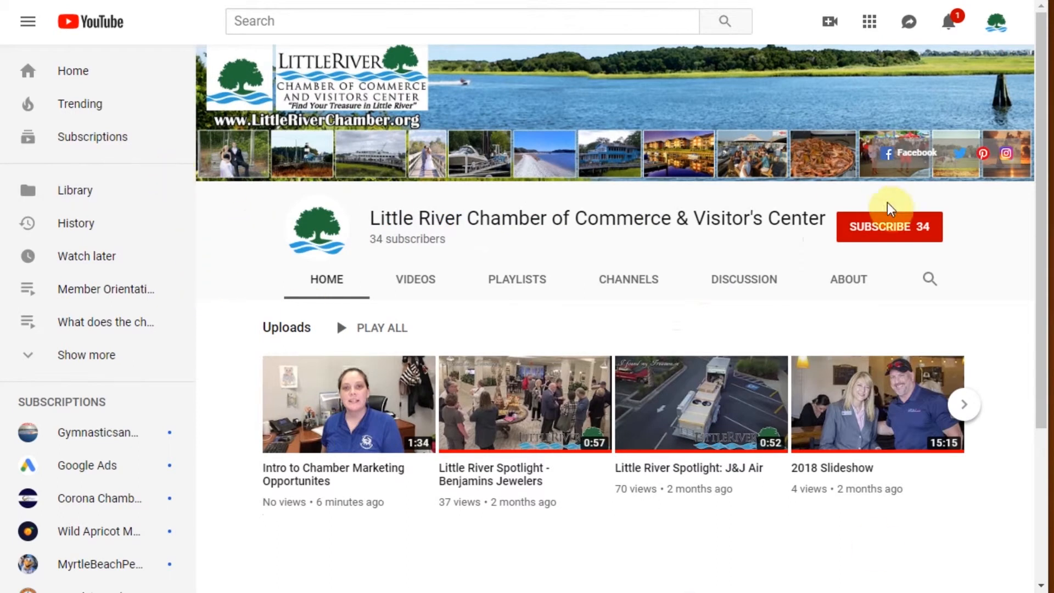
mouse_move(999, 22)
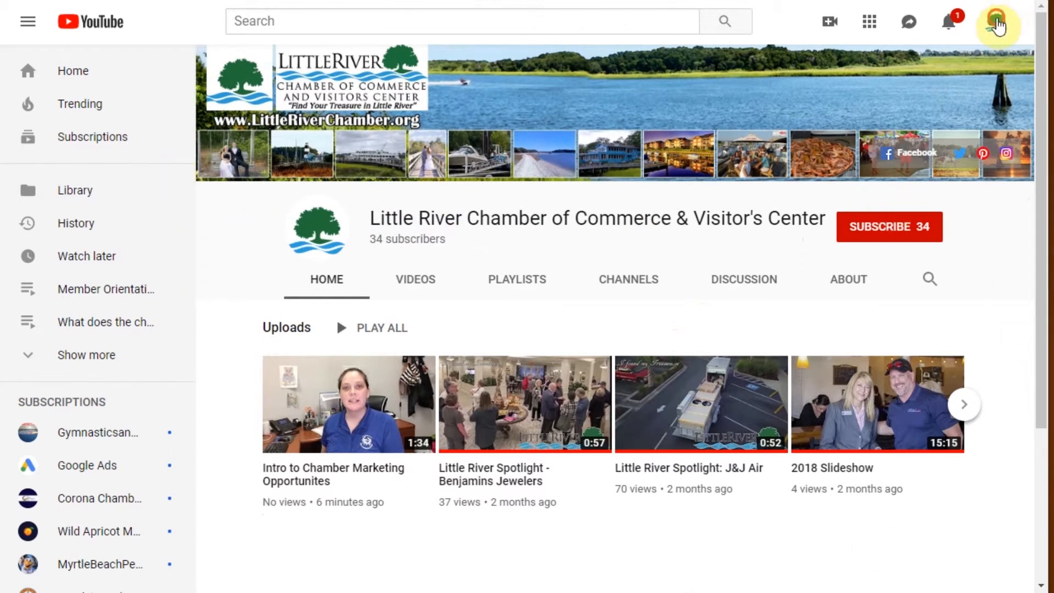
- Open Your channel from the account menu and enter the Customize Channel editor
left_click(1001, 21)
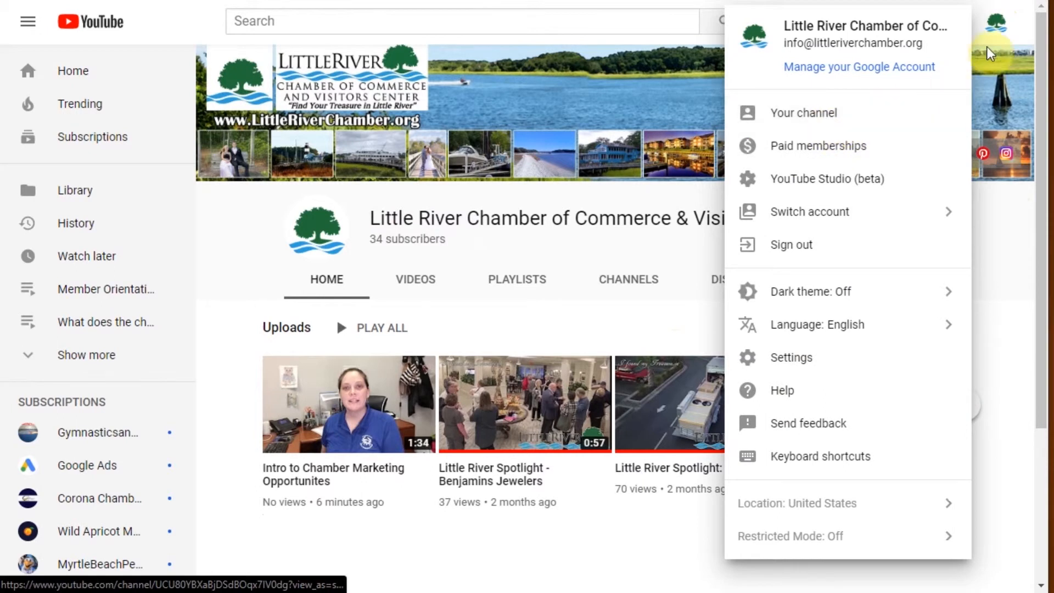
mouse_move(803, 113)
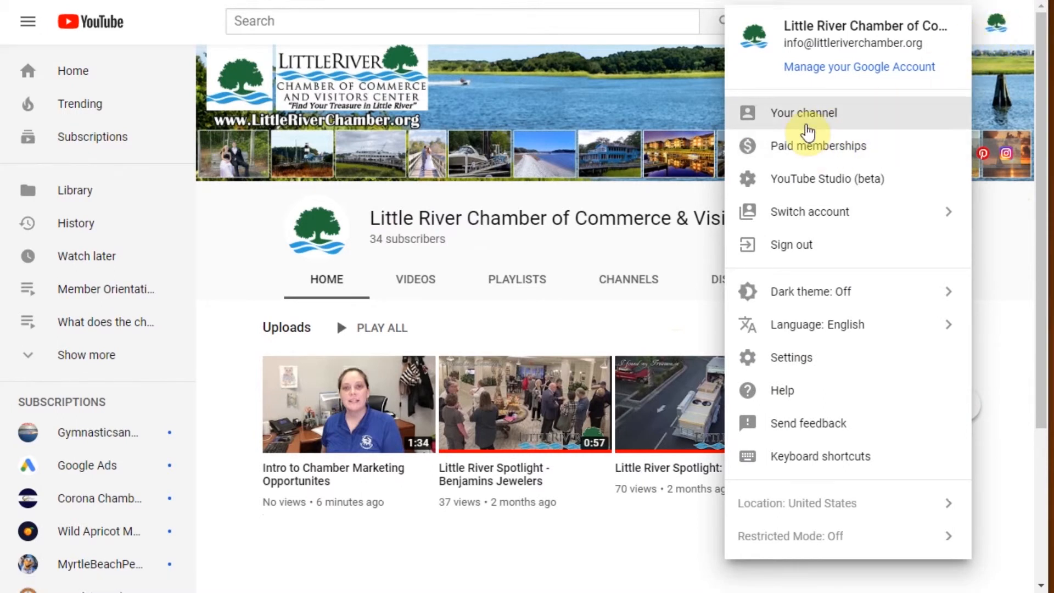
left_click(320, 73)
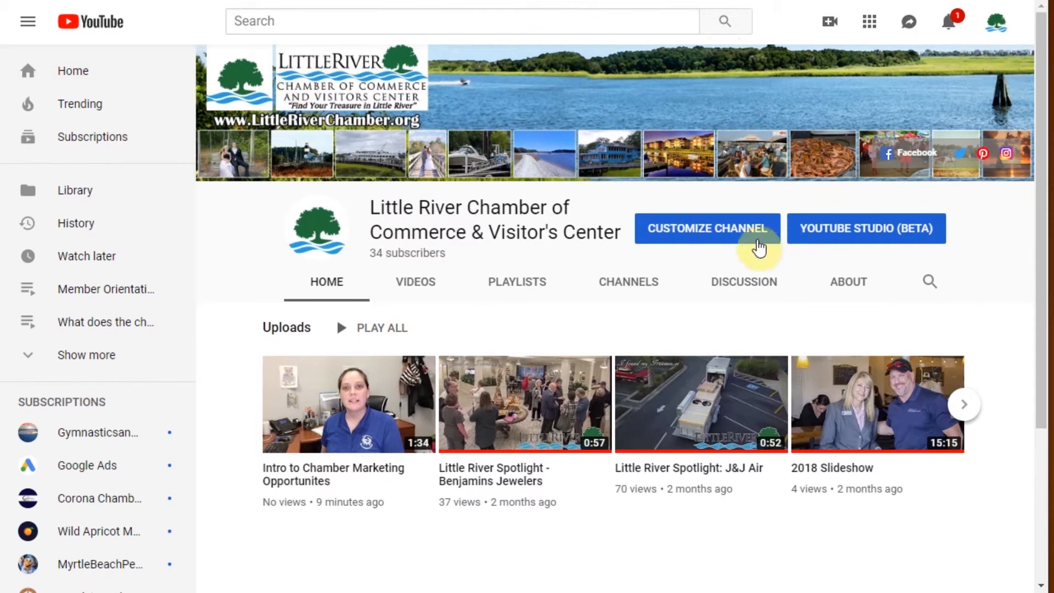
mouse_move(706, 238)
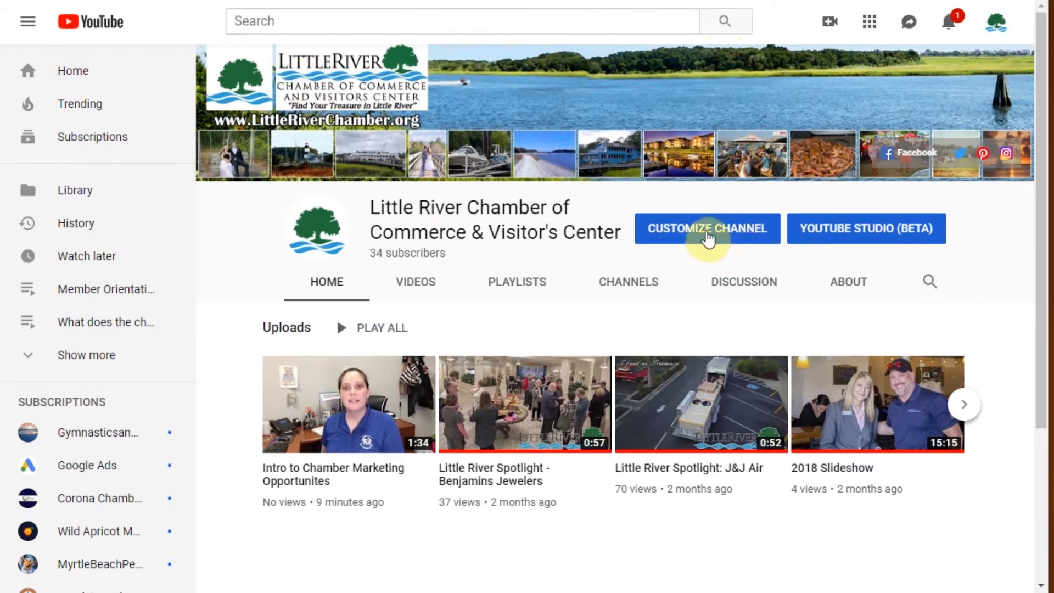
left_click(706, 229)
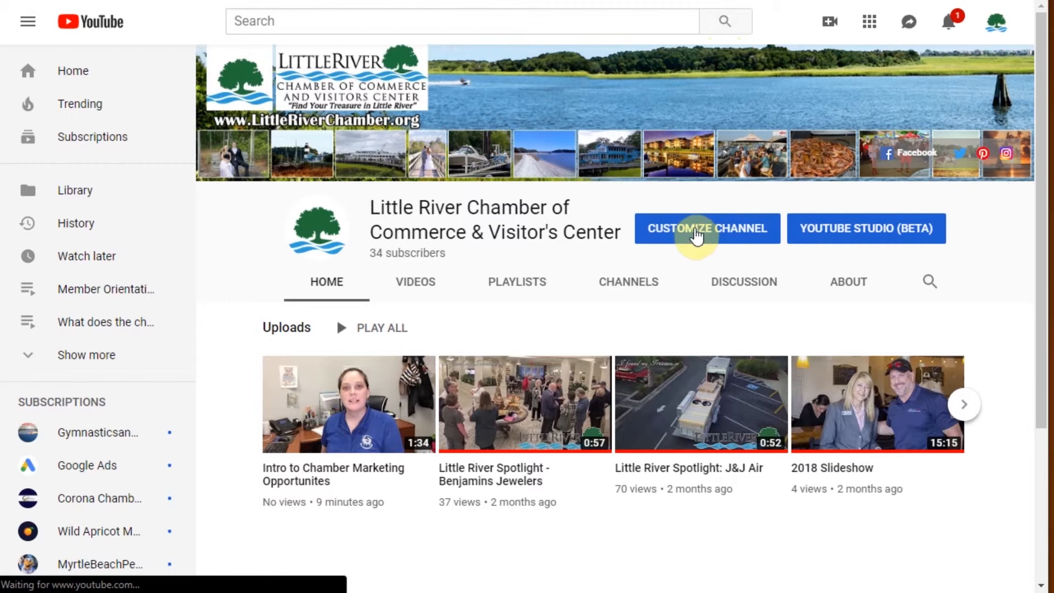
left_click(706, 229)
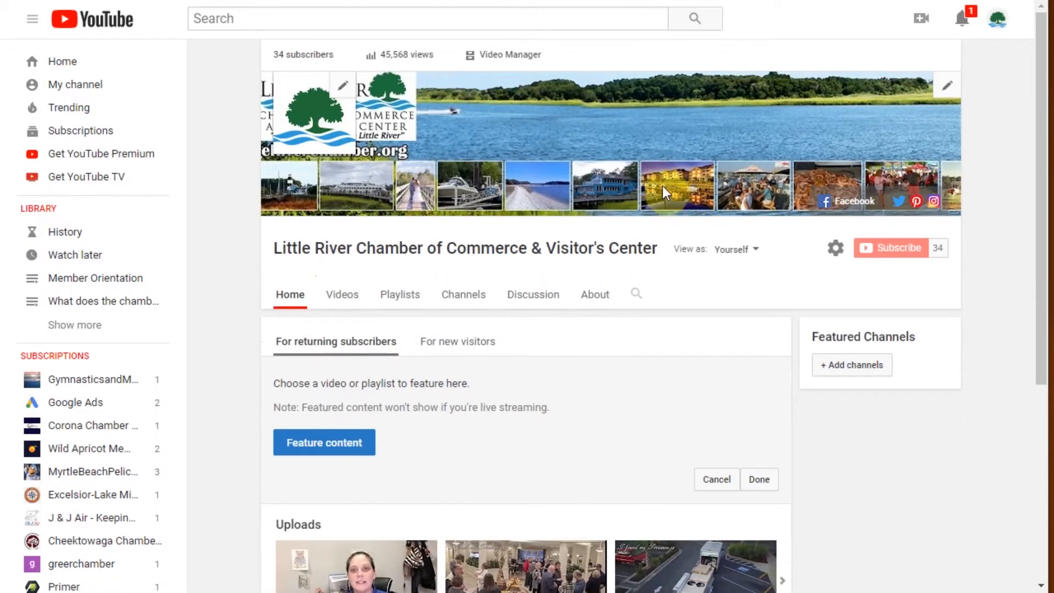
- Scroll the customization page down to the Uploads section and the Add a section option
scroll("down", 3)
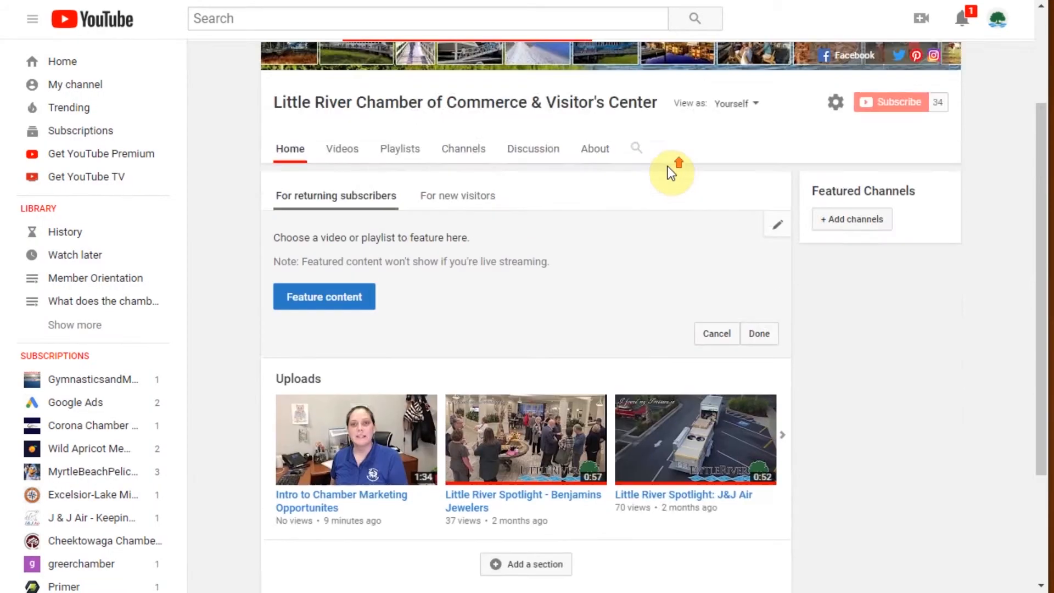
scroll("down", 3)
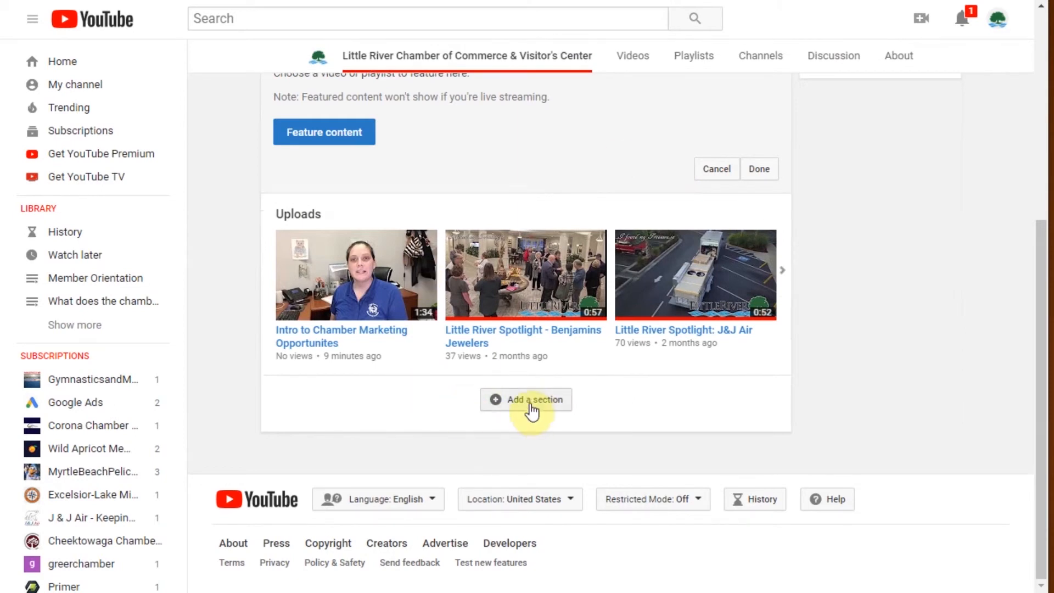
mouse_move(434, 202)
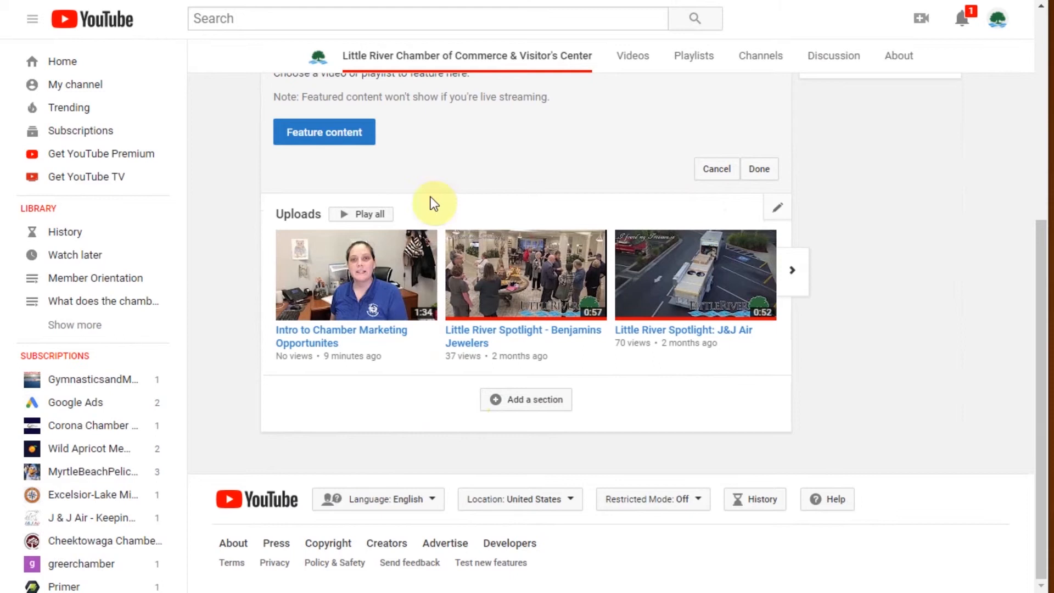
mouse_move(689, 283)
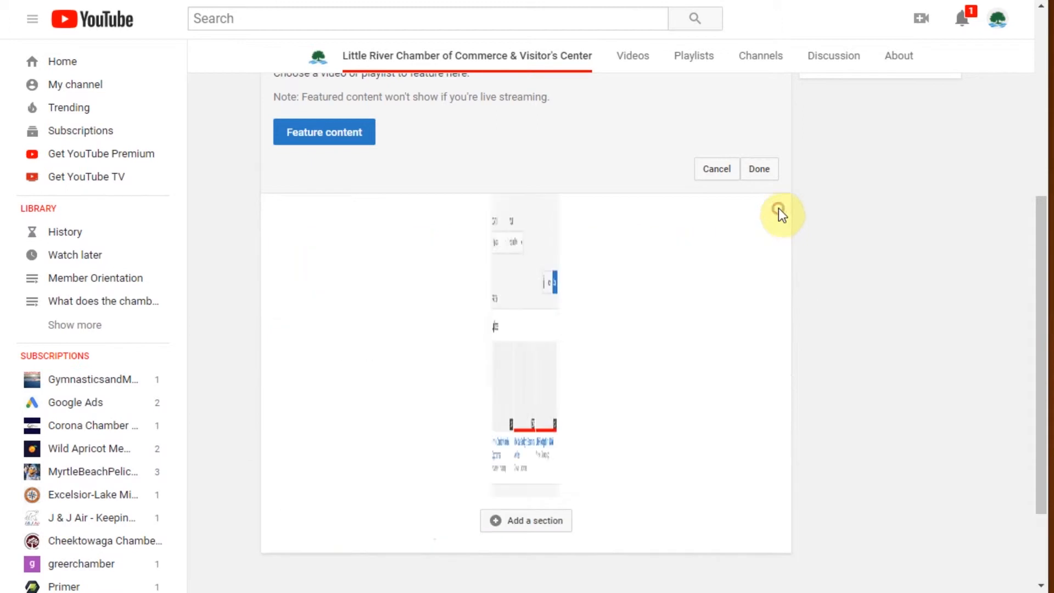
- Edit the Uploads section so its content is Single playlist, then view its layout choices
left_click(329, 241)
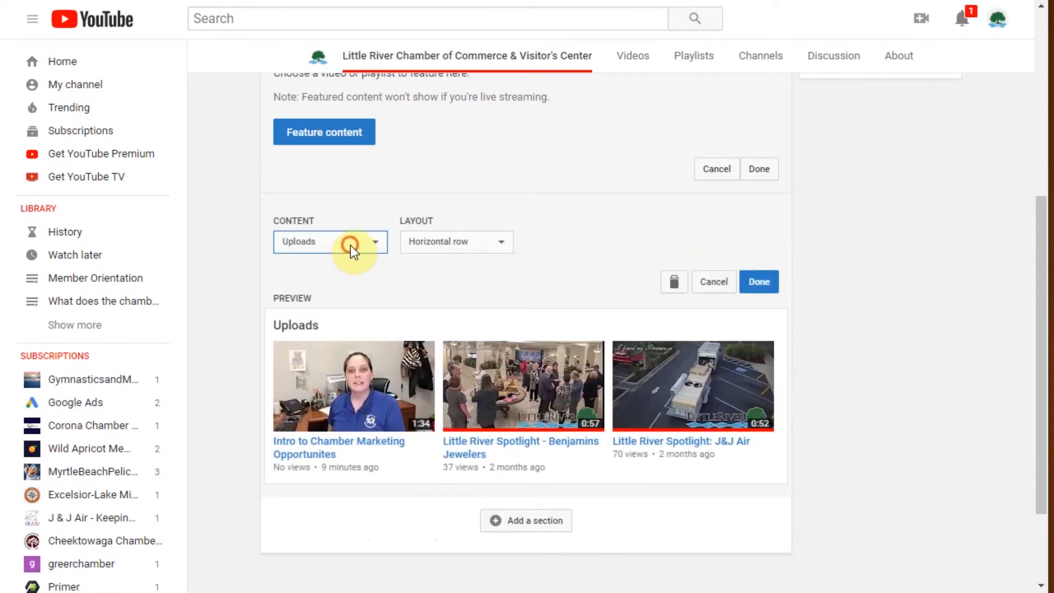
left_click(330, 241)
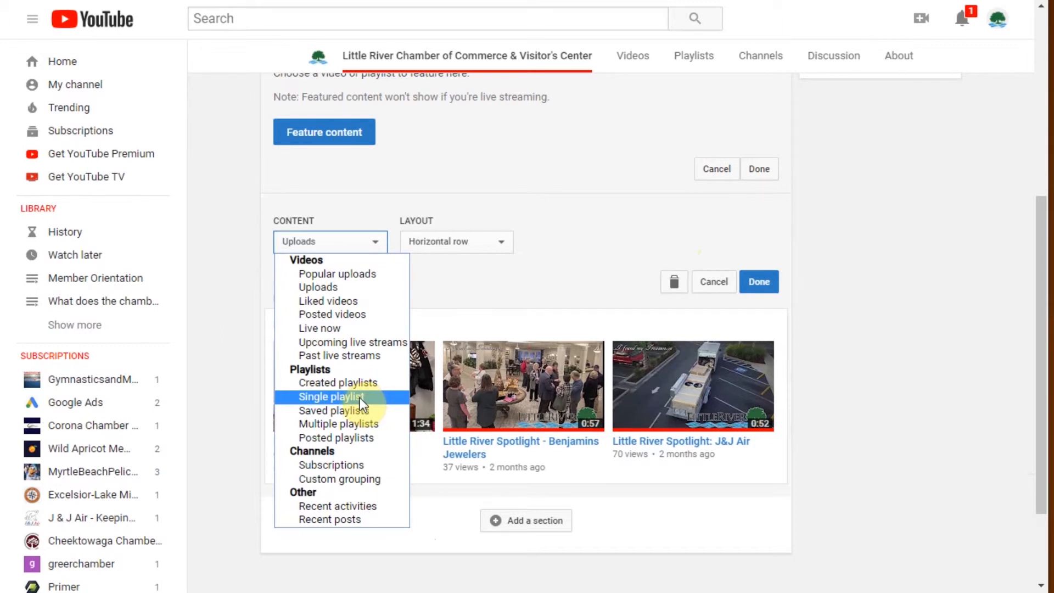
mouse_move(347, 410)
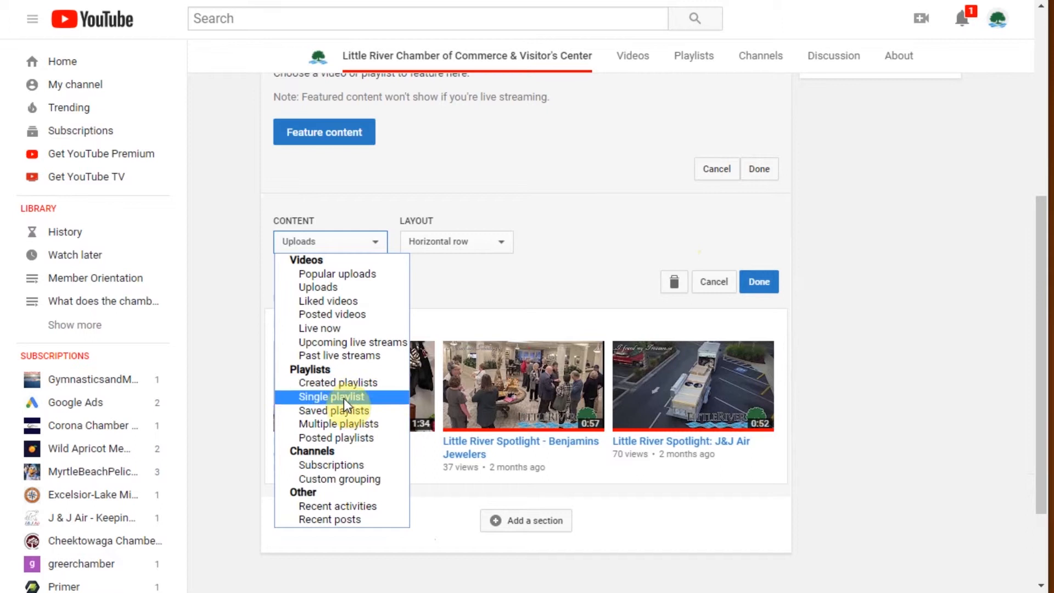
left_click(330, 396)
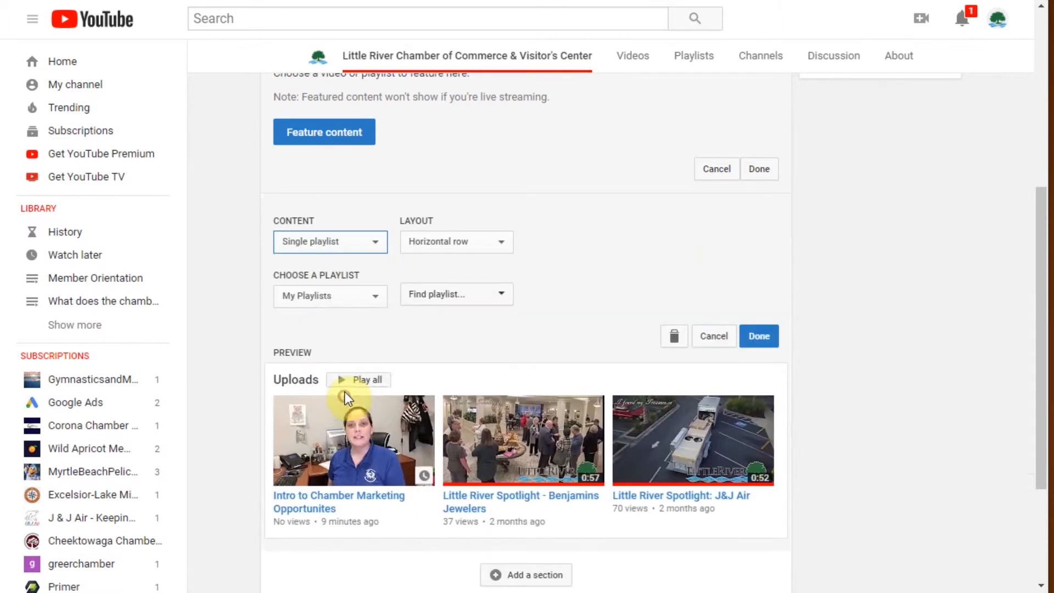
left_click(329, 241)
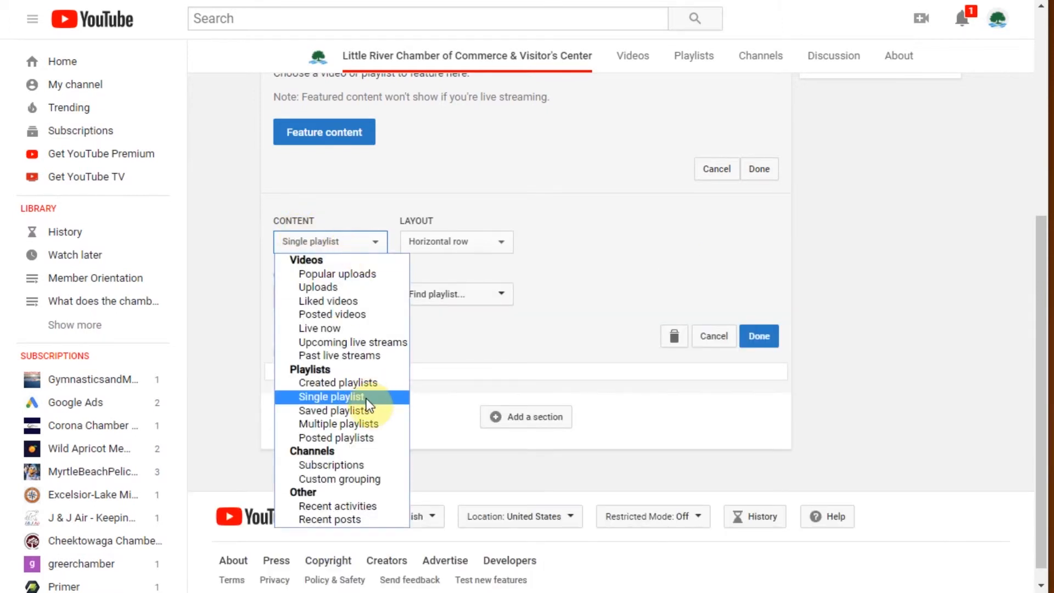
left_click(330, 396)
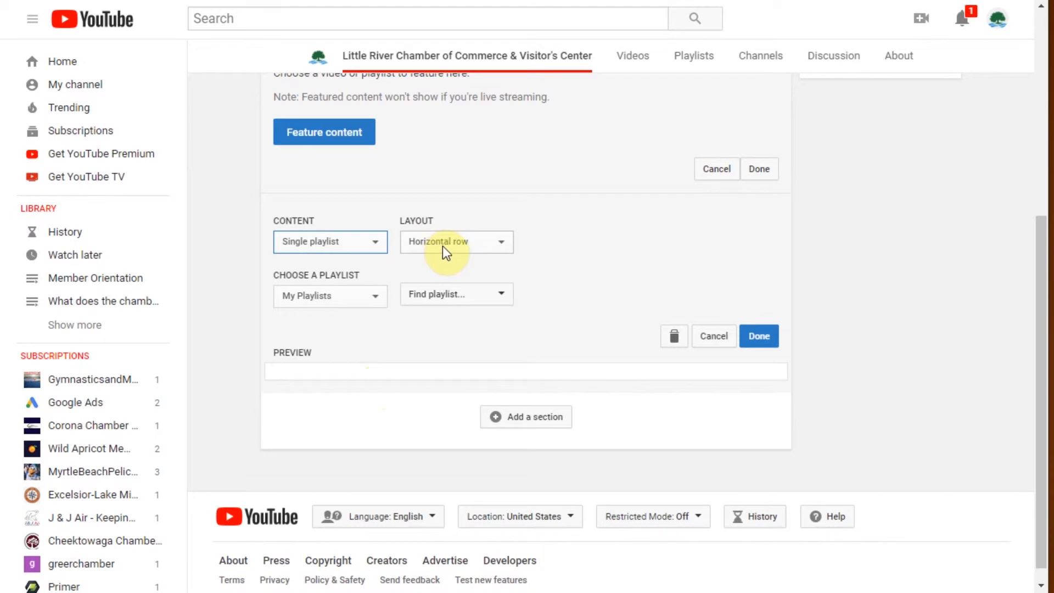
left_click(455, 241)
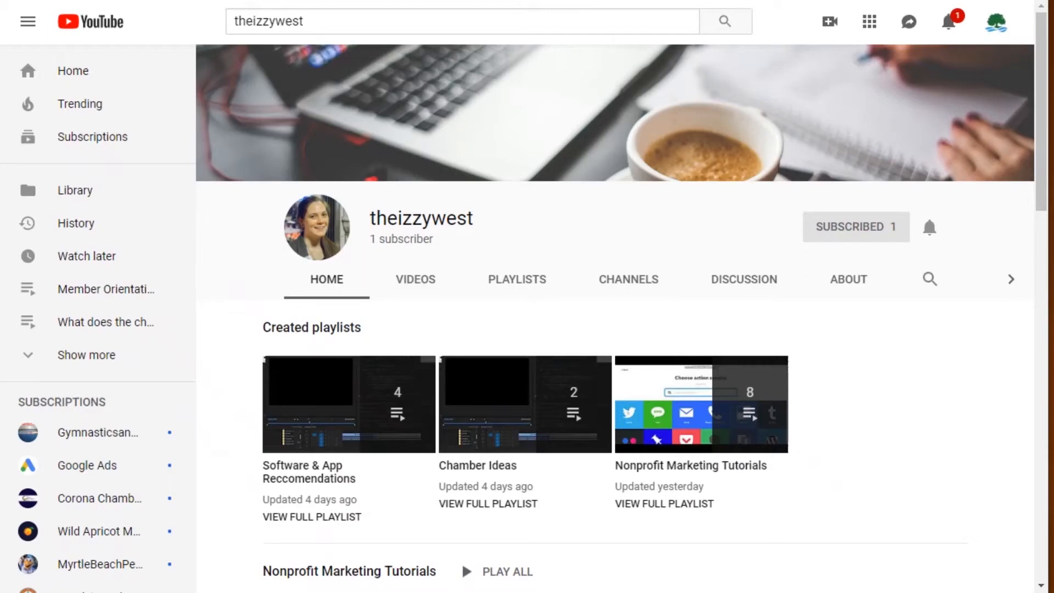
- Scroll down the page while the single-playlist section awaits a Vertical list layout
scroll("down", 3)
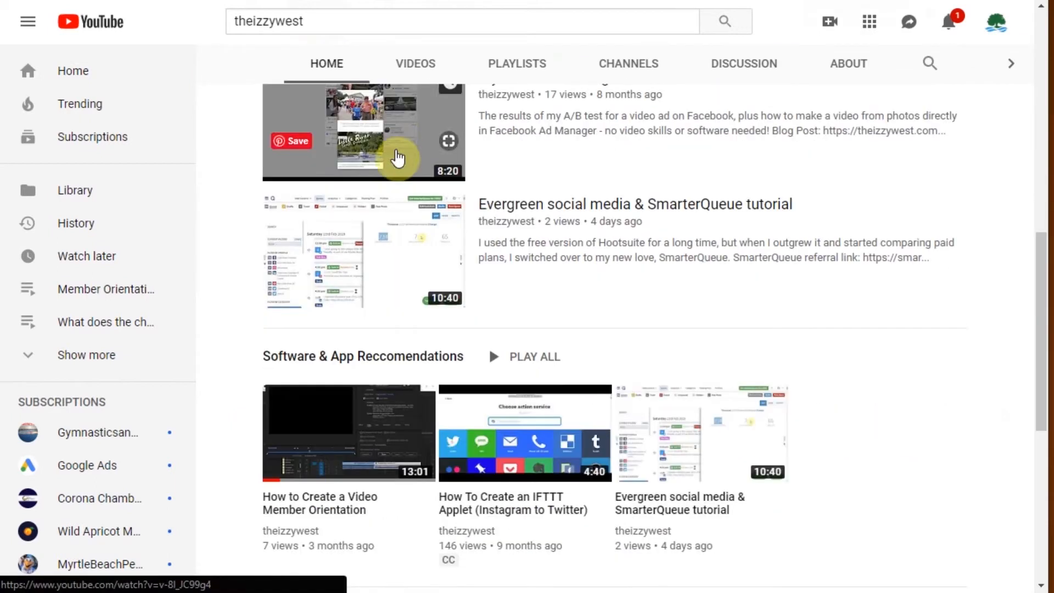
scroll("down", 3)
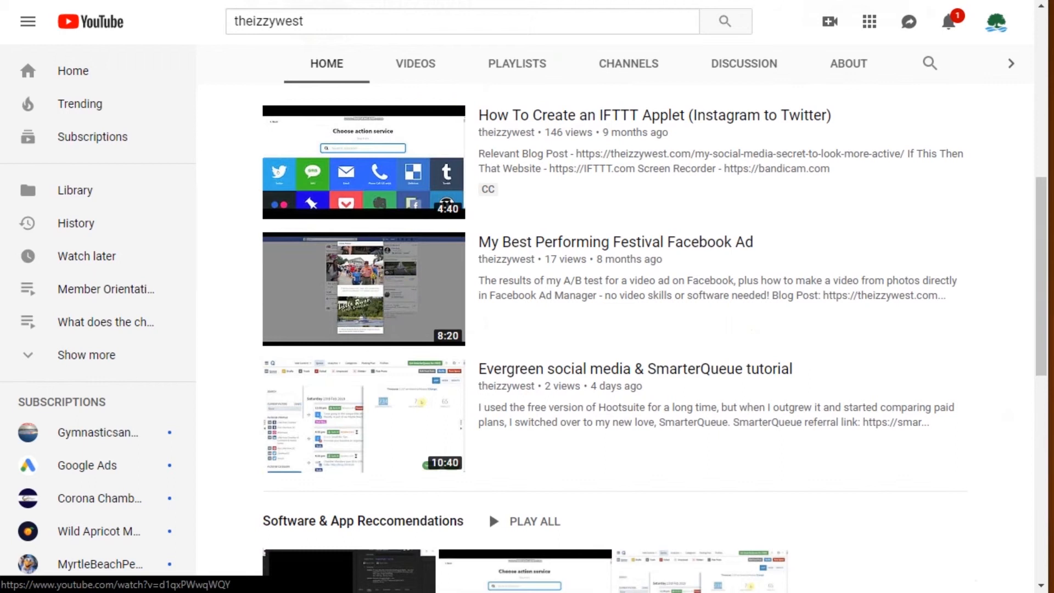
scroll("down", 3)
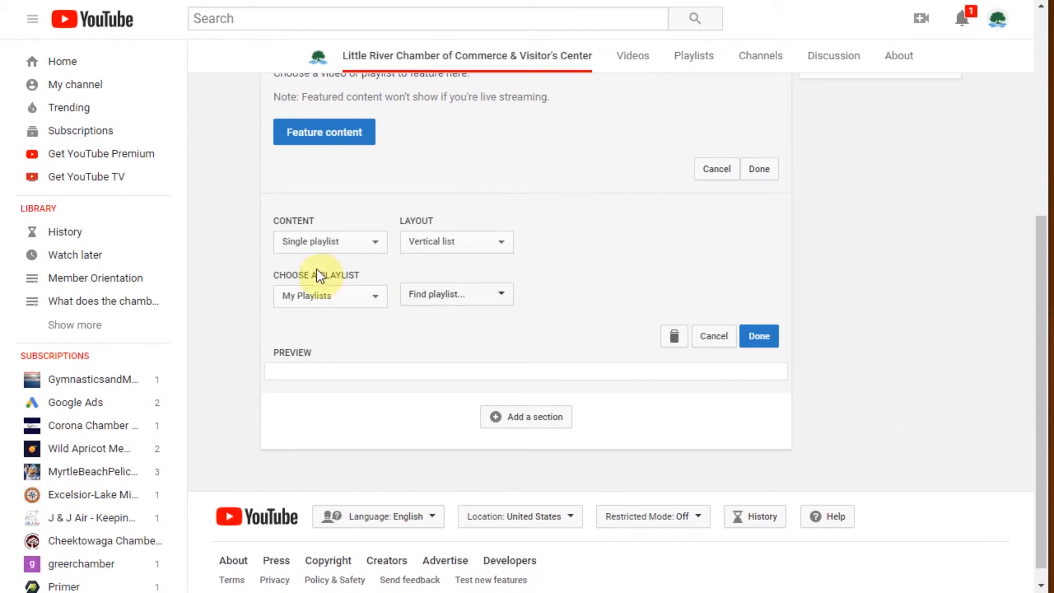
mouse_move(304, 256)
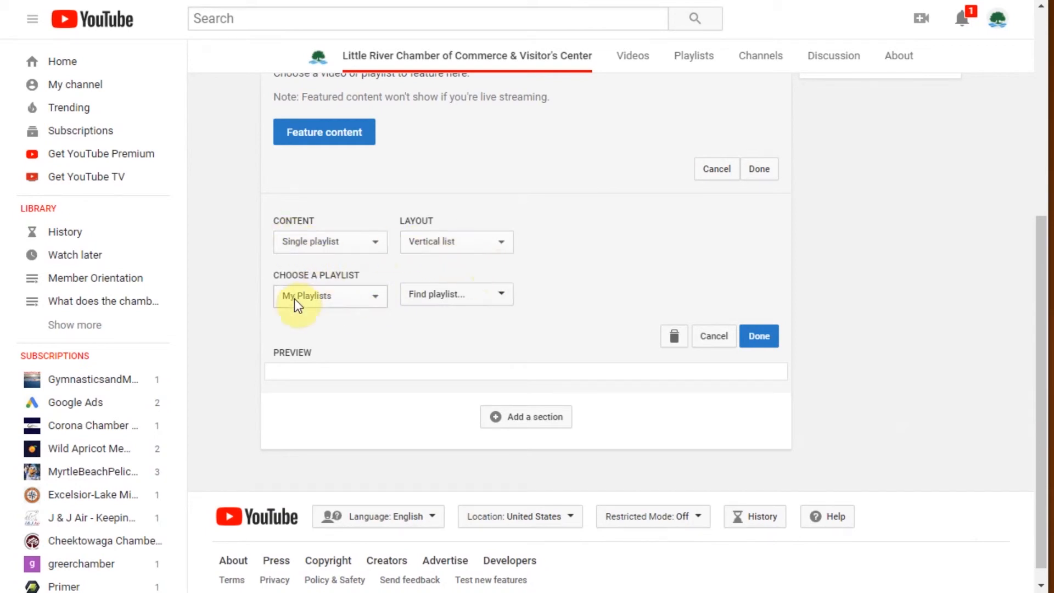
- Feature the What does the chamber do? playlist in the vertical-list section and save it with Done
left_click(331, 295)
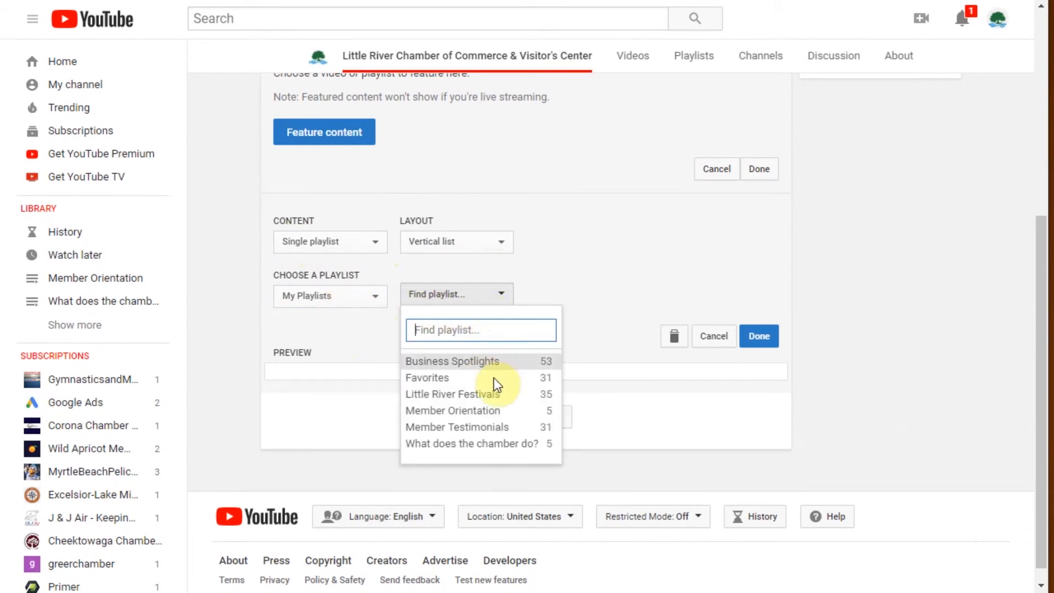
mouse_move(498, 427)
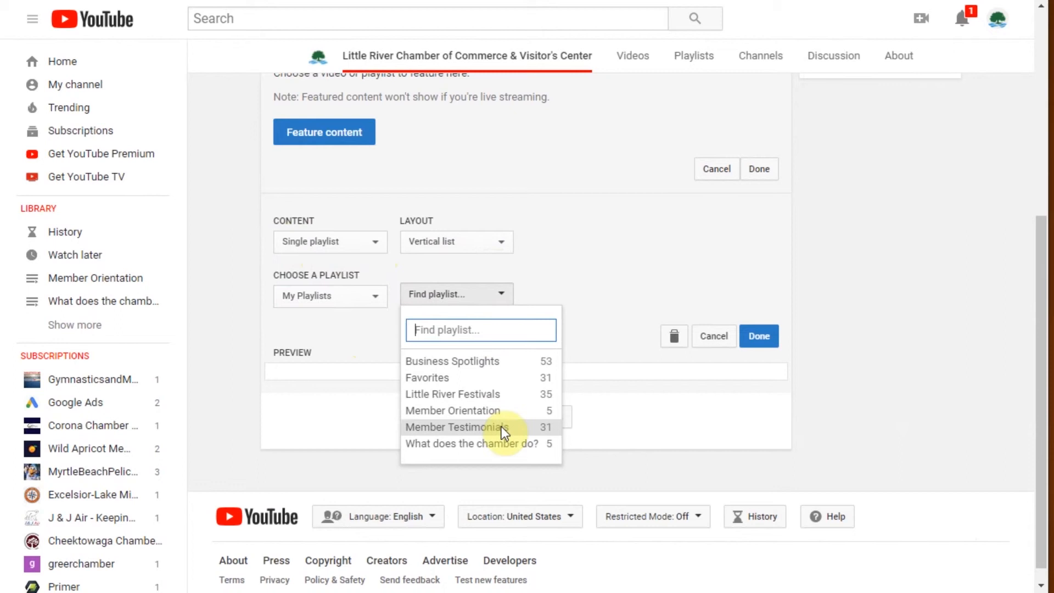
mouse_move(47, 444)
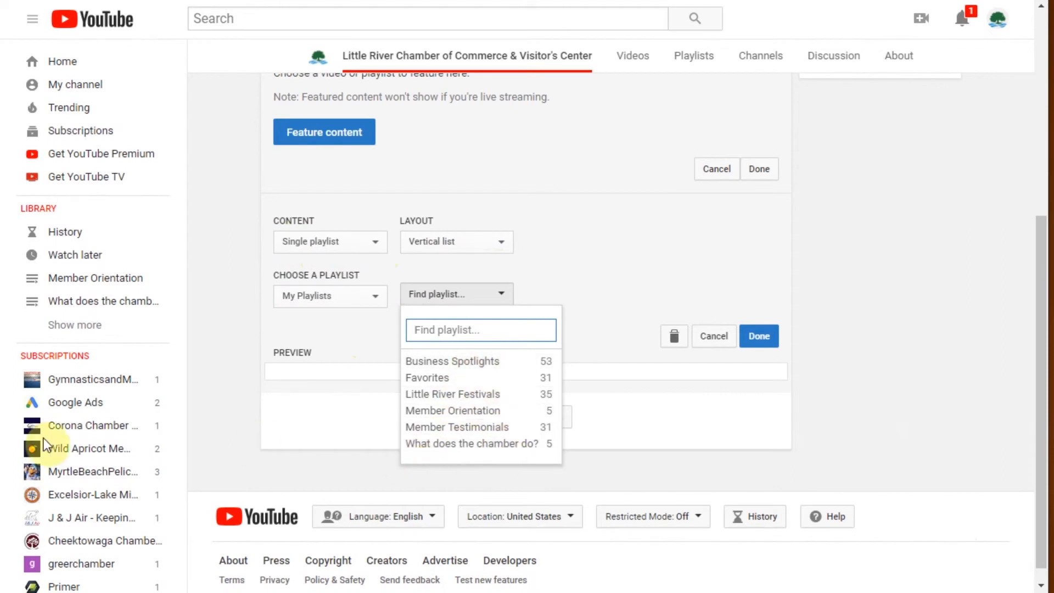
mouse_move(137, 339)
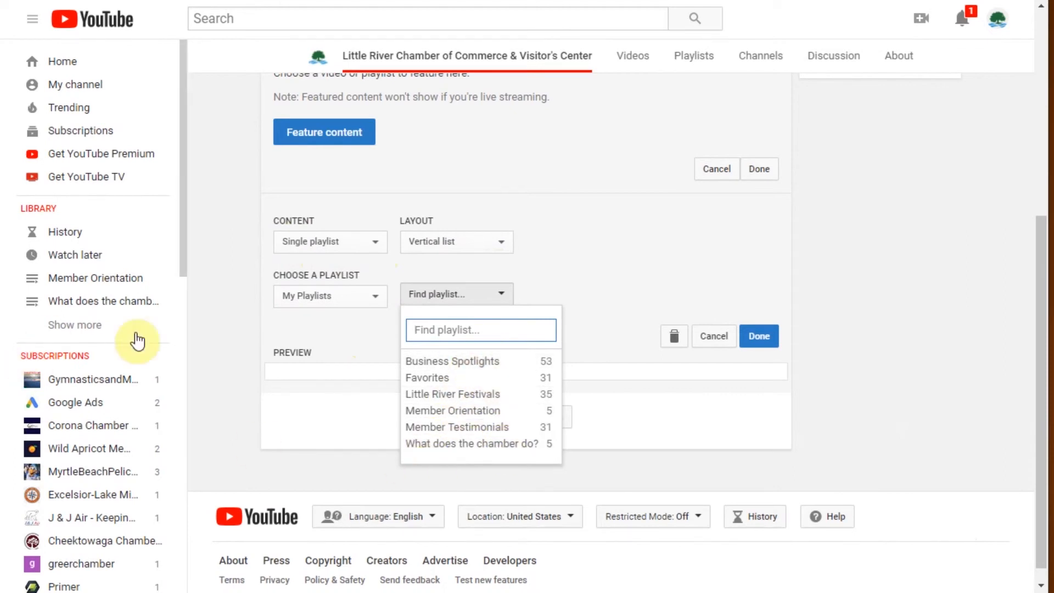
left_click(471, 442)
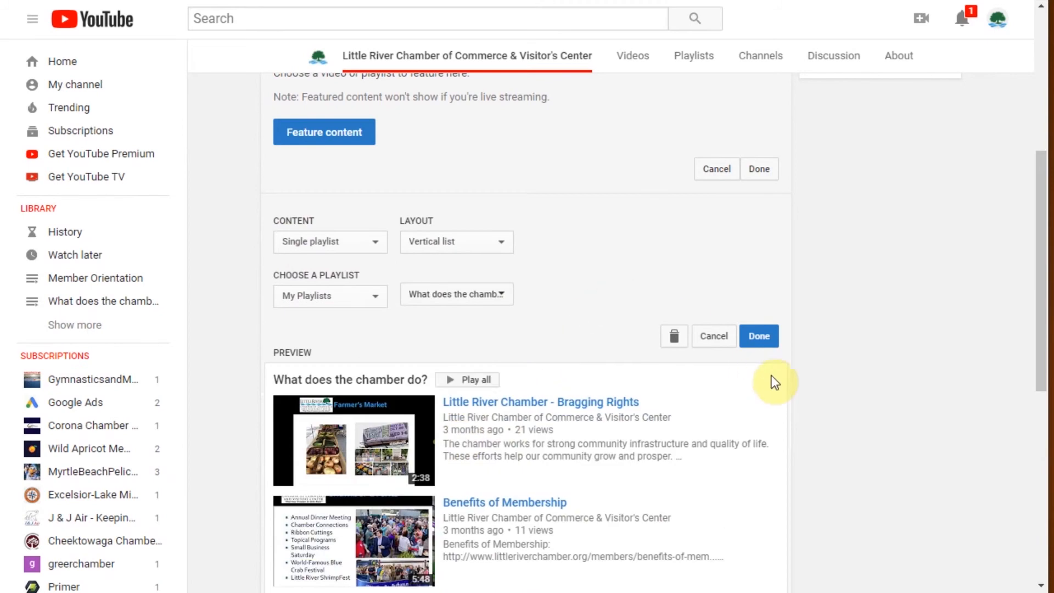
left_click(758, 336)
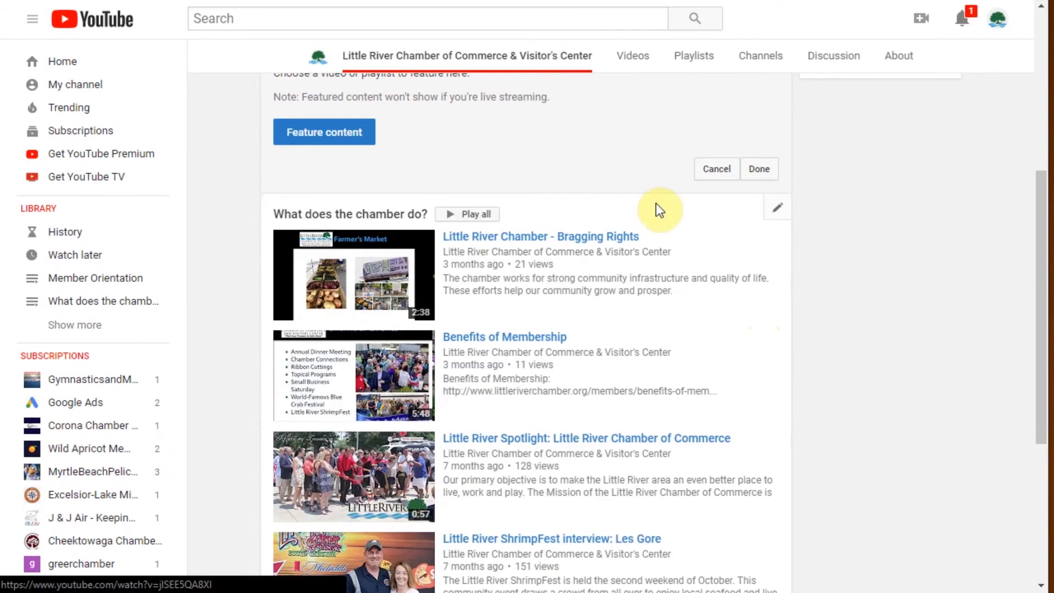
scroll("down", 3)
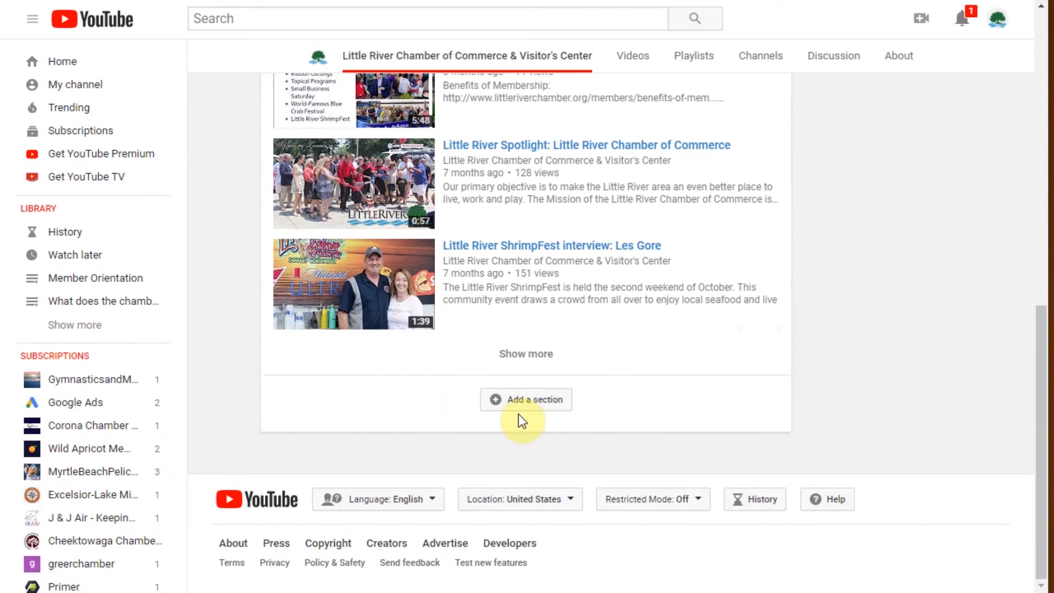
- Add a horizontal-row Single playlist section showing Member Orientation and save it with Done
left_click(525, 400)
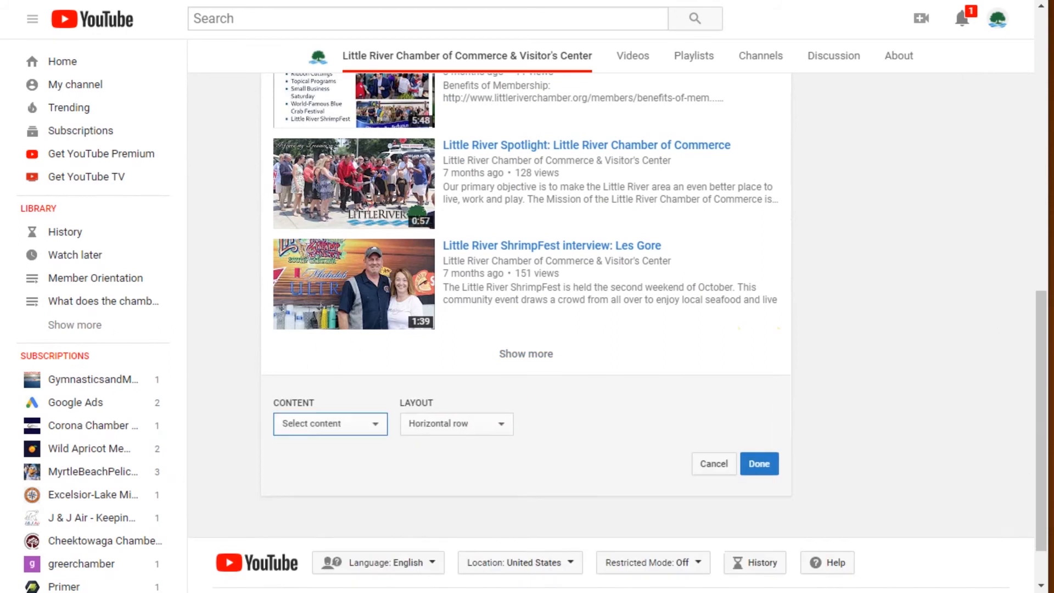
left_click(330, 424)
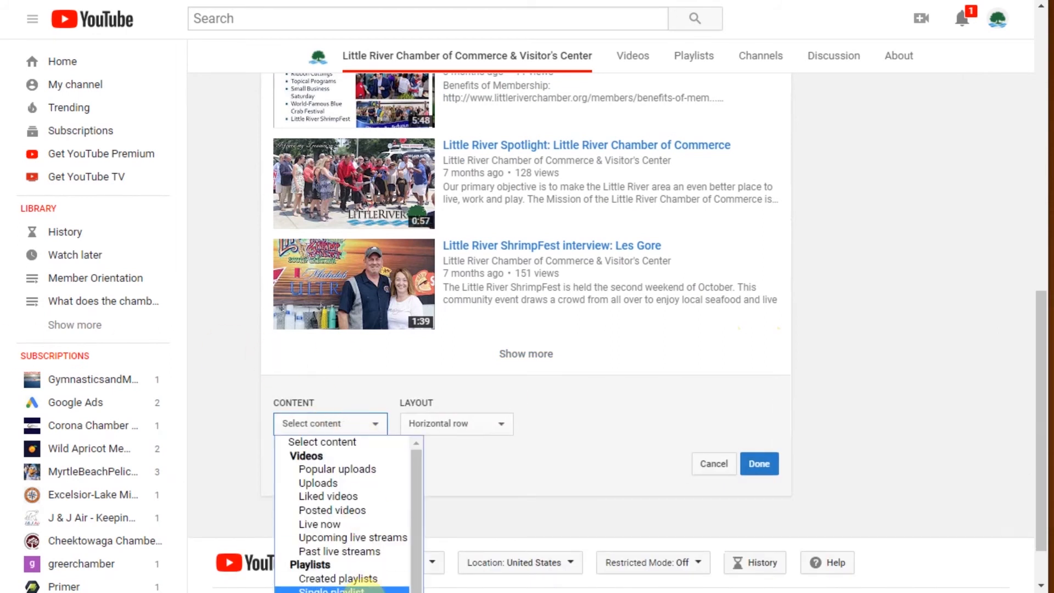
left_click(331, 588)
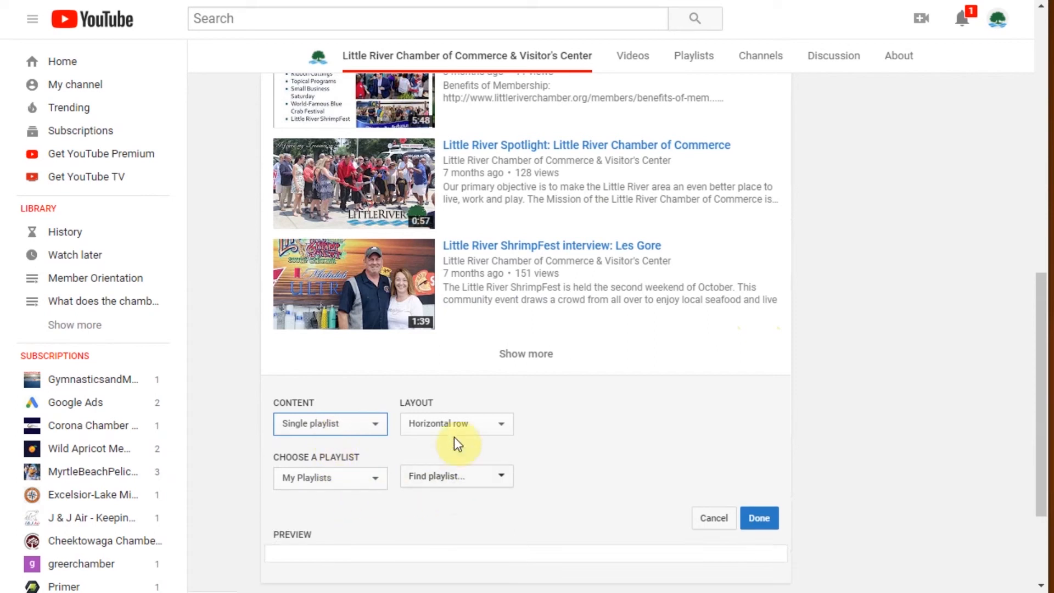
left_click(456, 475)
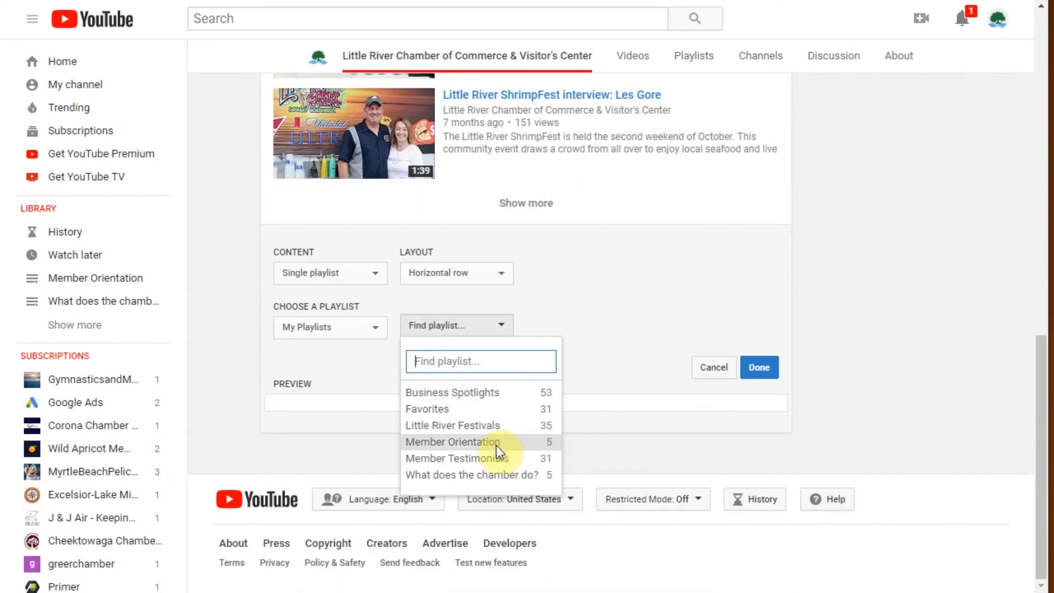
left_click(451, 441)
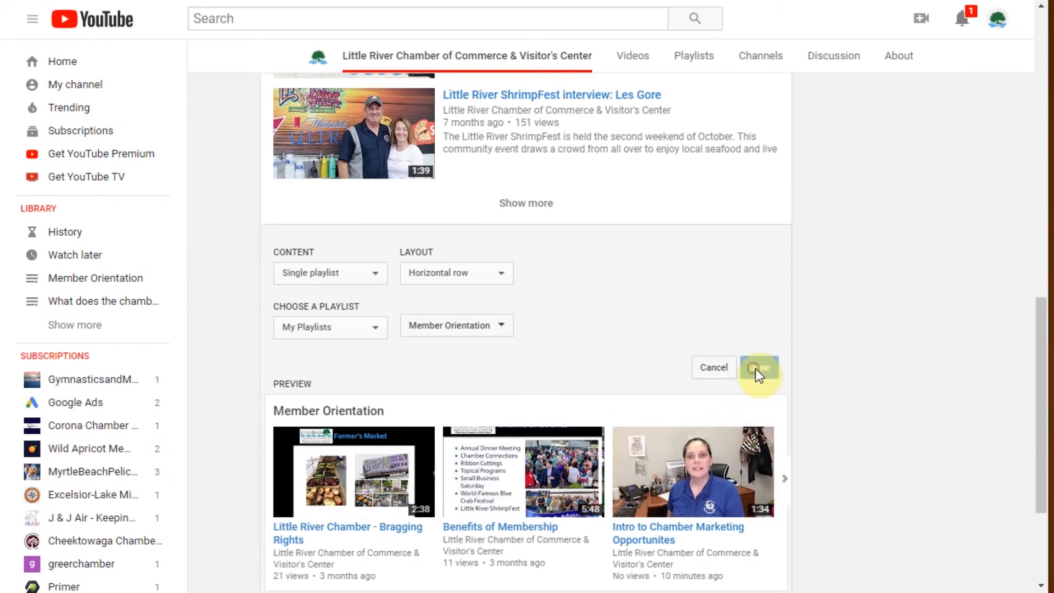
left_click(759, 366)
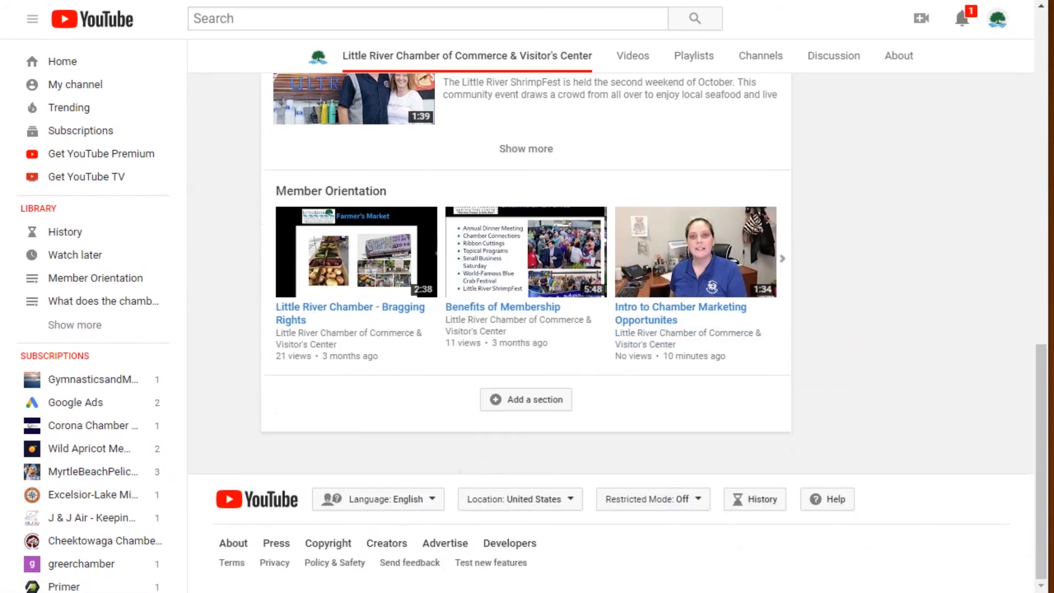
- Add a third section set to Single playlist and review the other content-type options
left_click(525, 399)
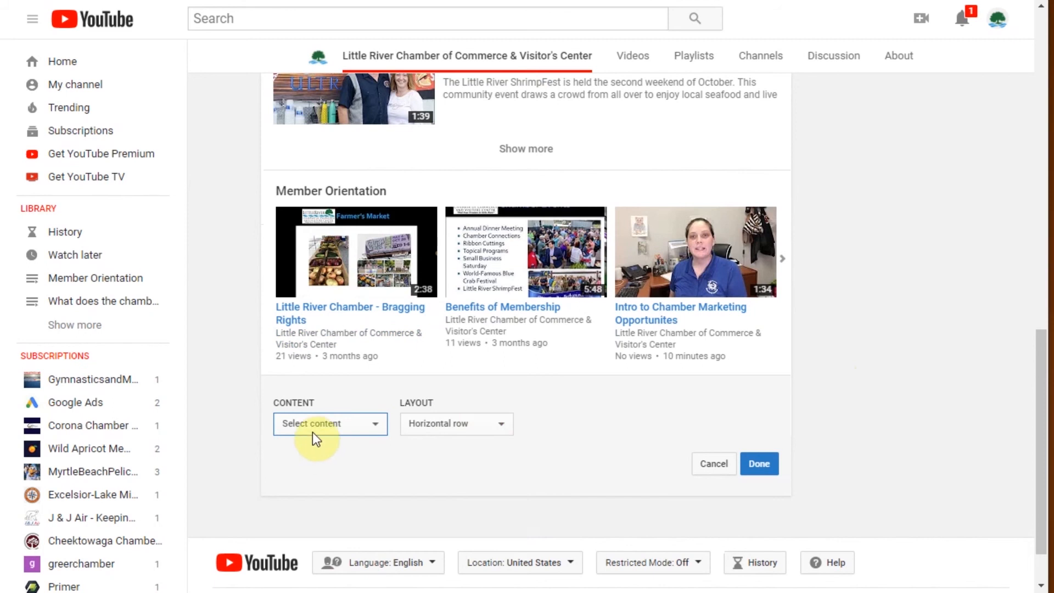
left_click(329, 424)
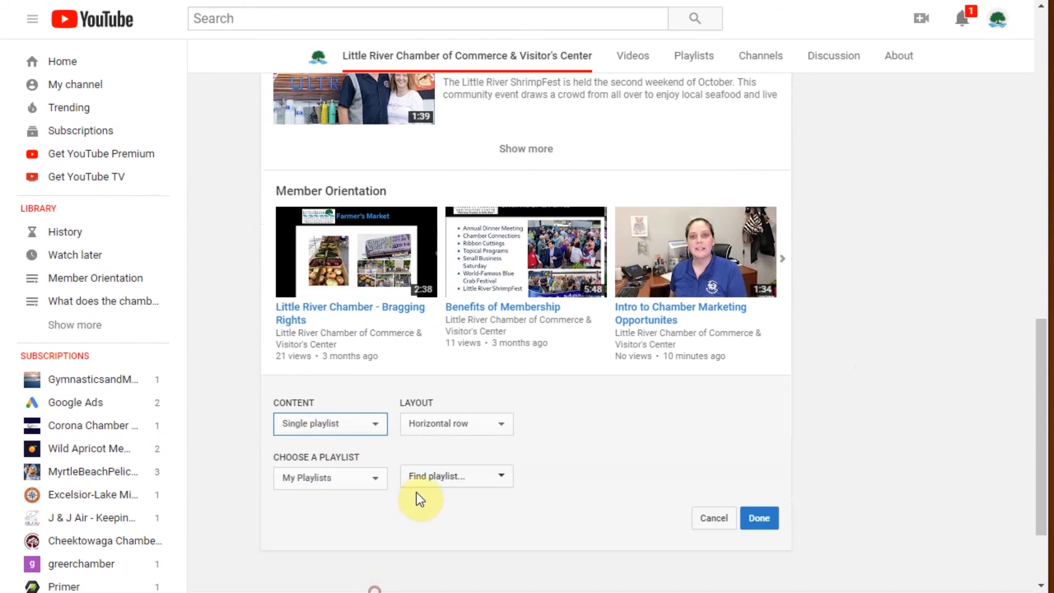
scroll("down", 3)
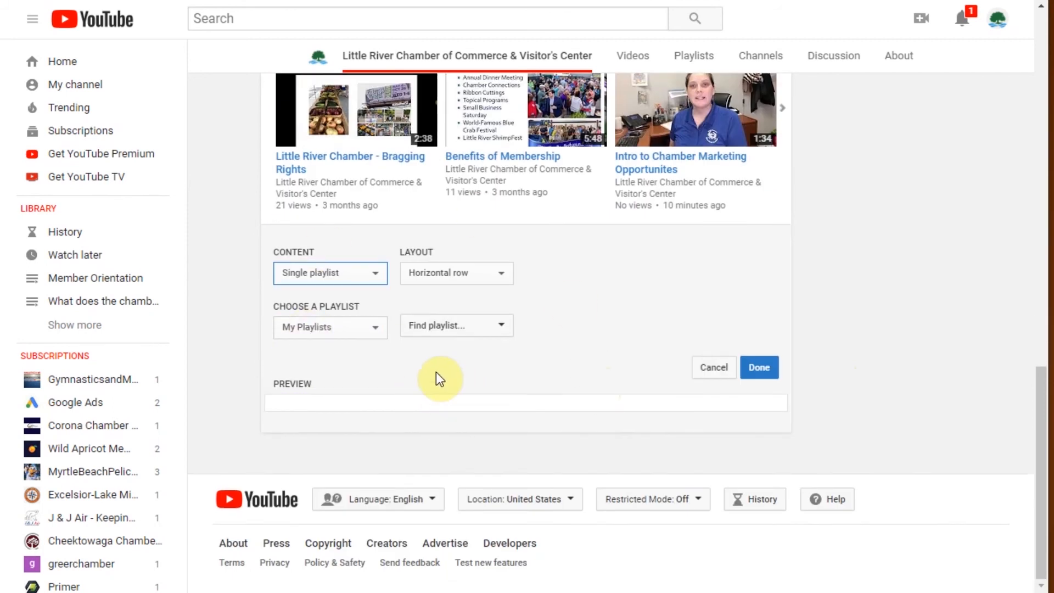
left_click(329, 273)
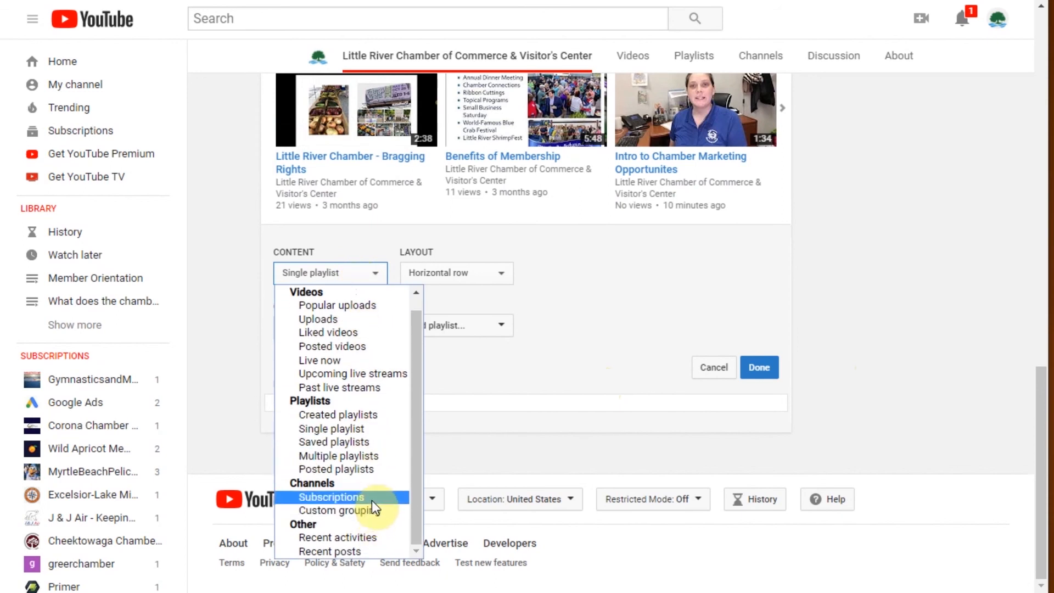
mouse_move(369, 498)
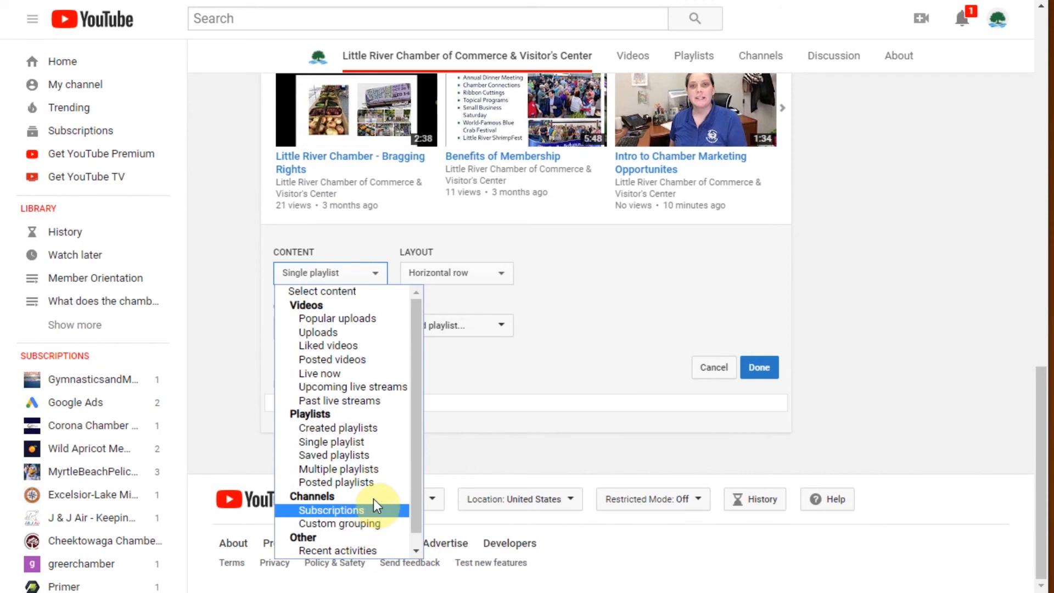
mouse_move(348, 349)
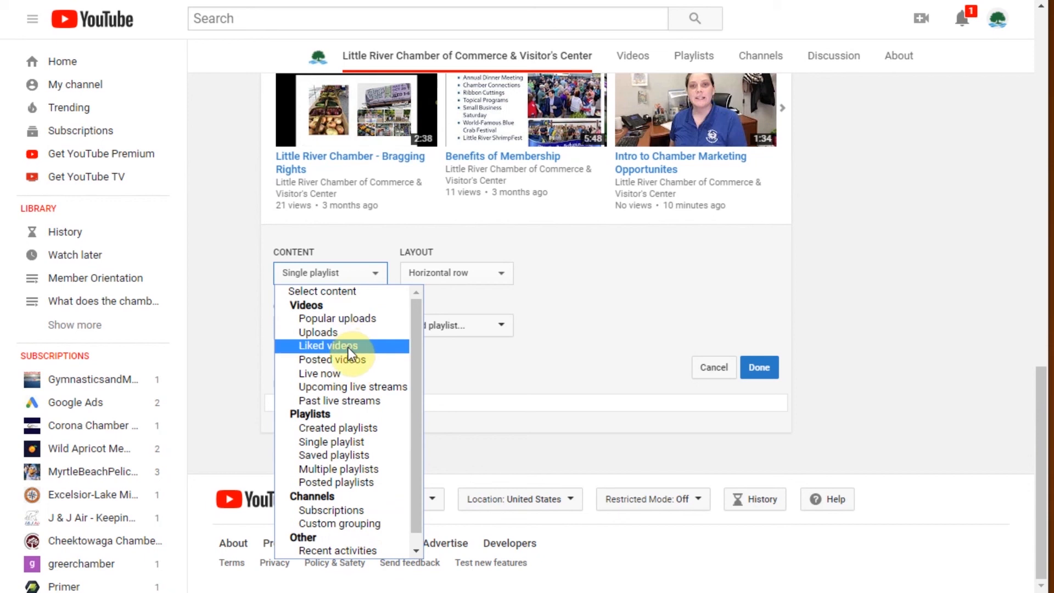